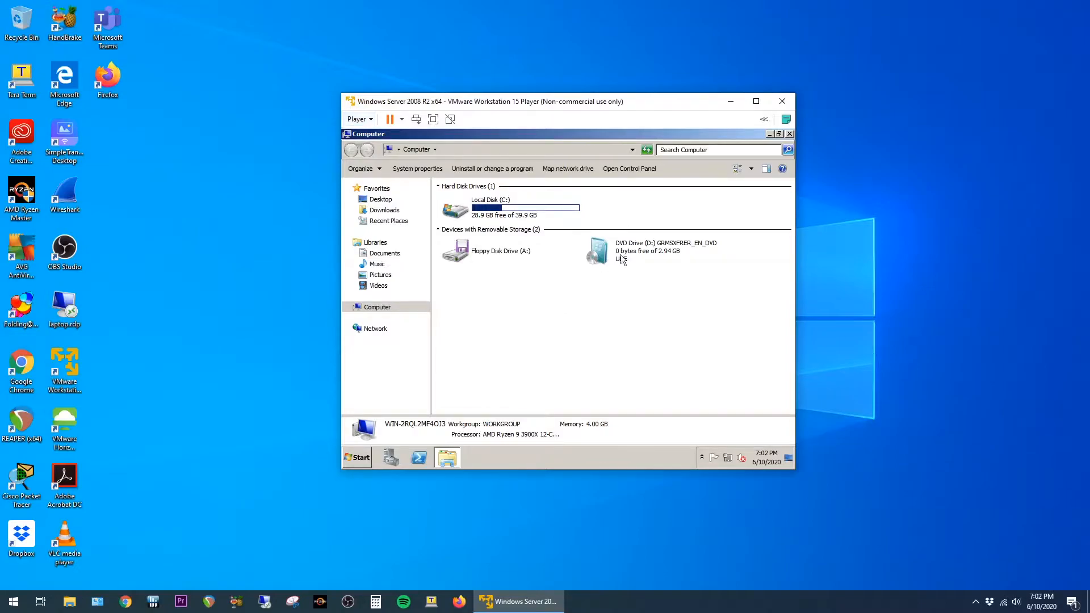
# - Shut down the running guest, select Windows Server 2008 R2 x64 and bring up its virtual machine settings
pyautogui.click(655, 251)
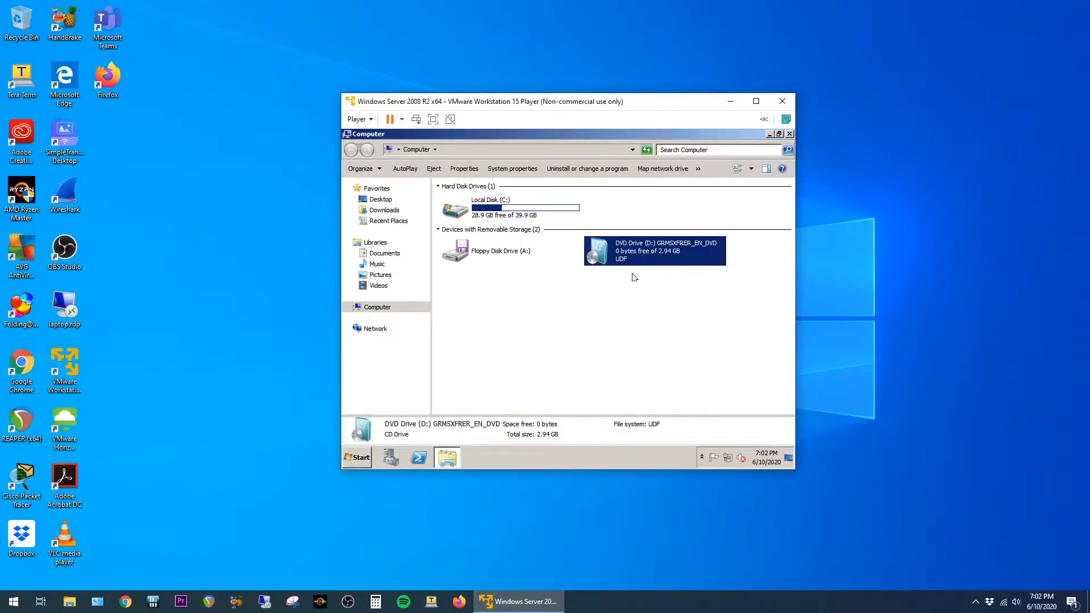
pyautogui.moveTo(628, 286)
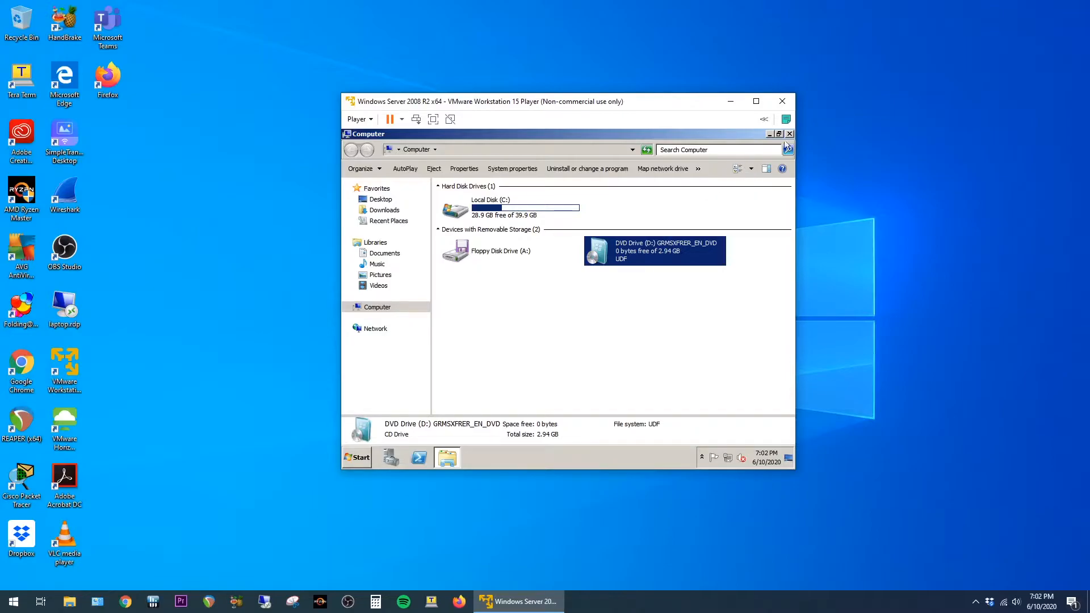
pyautogui.click(356, 458)
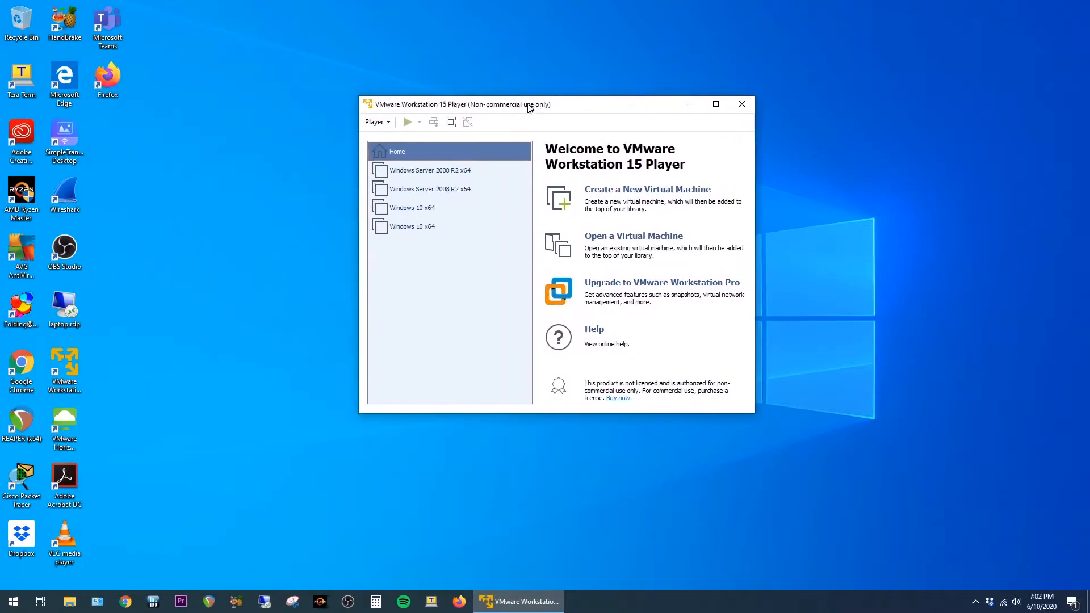
pyautogui.click(429, 170)
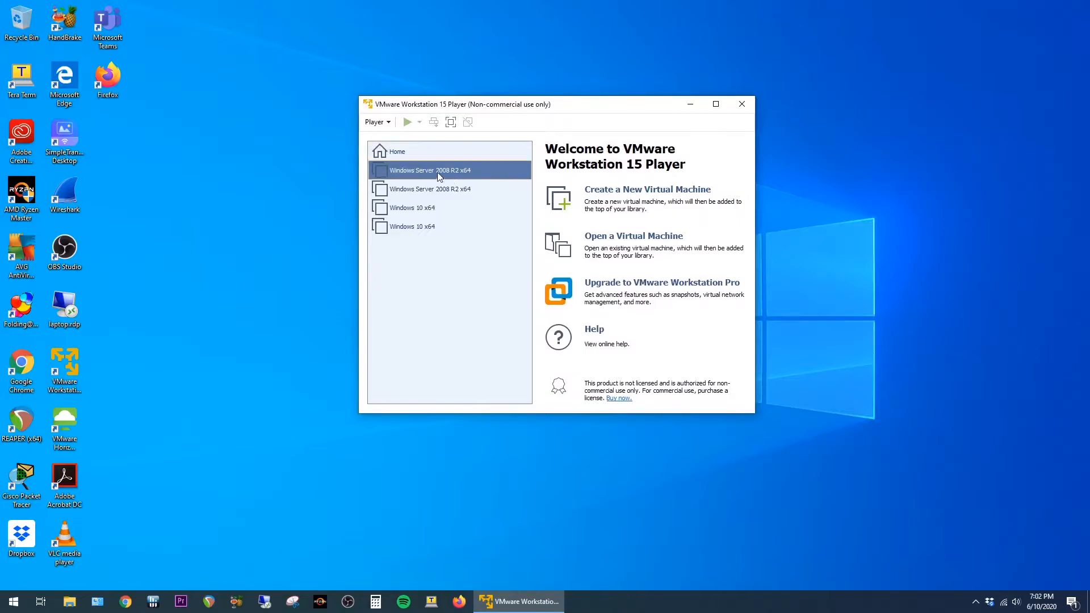
pyautogui.click(429, 170)
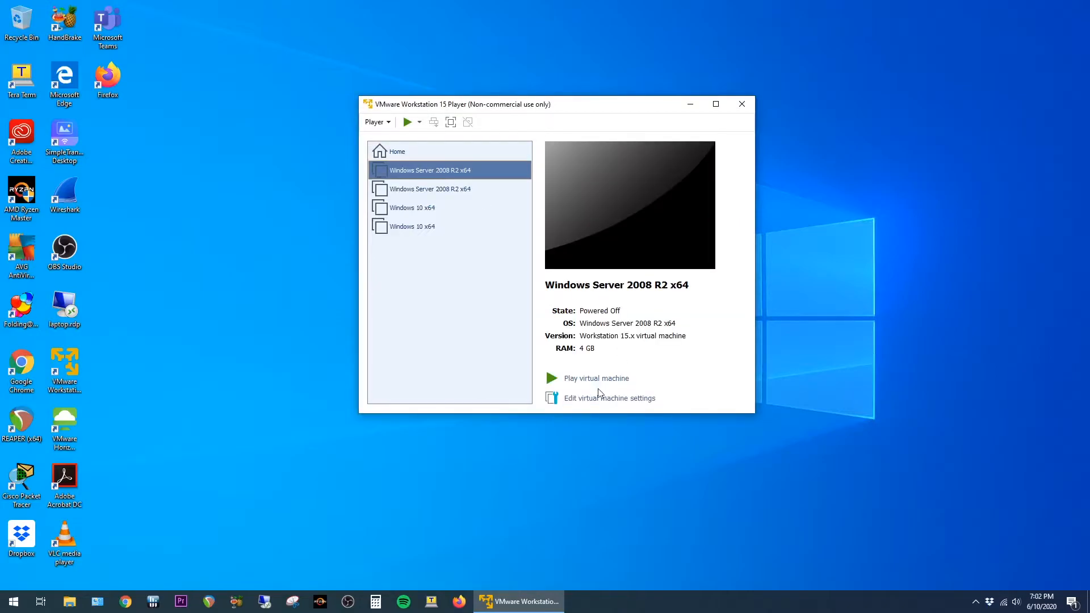
pyautogui.click(609, 399)
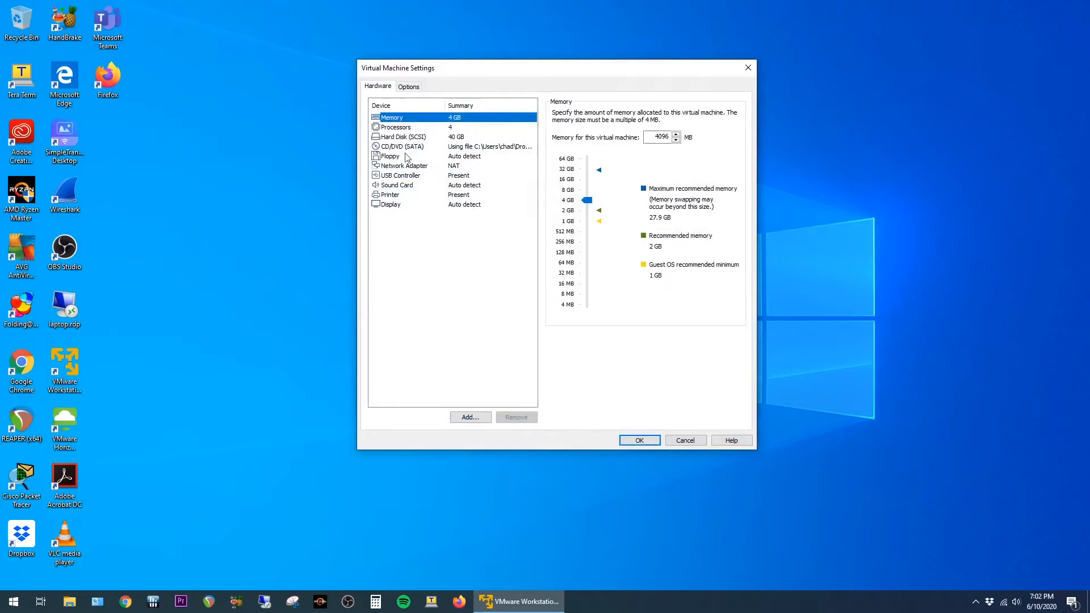
# - Set the CD/DVD (SATA) drive to Use physical drive instead of the ISO image and confirm with OK
pyautogui.click(402, 146)
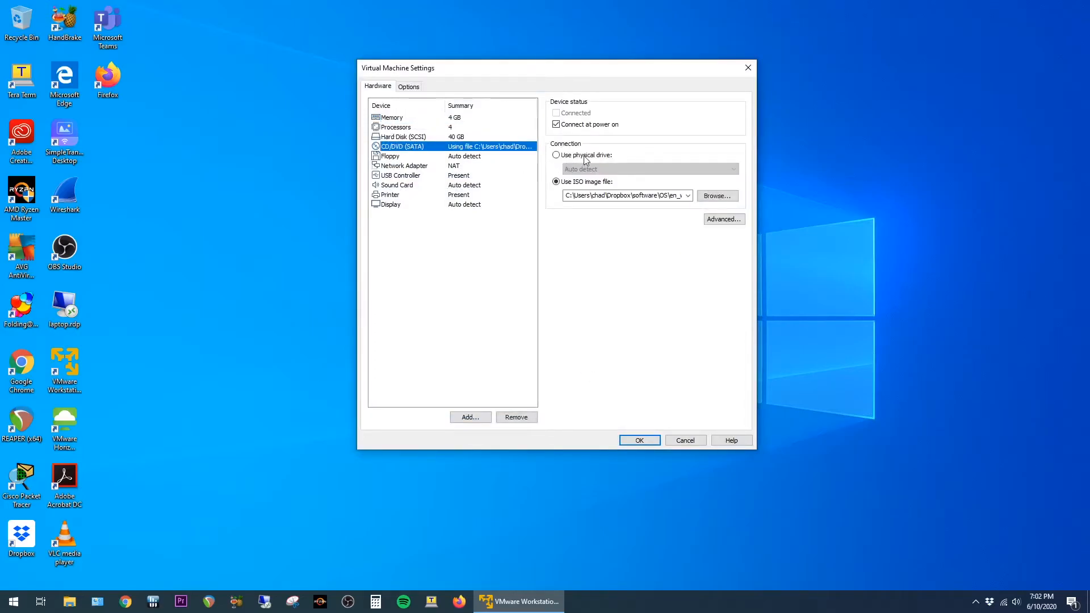
pyautogui.click(557, 155)
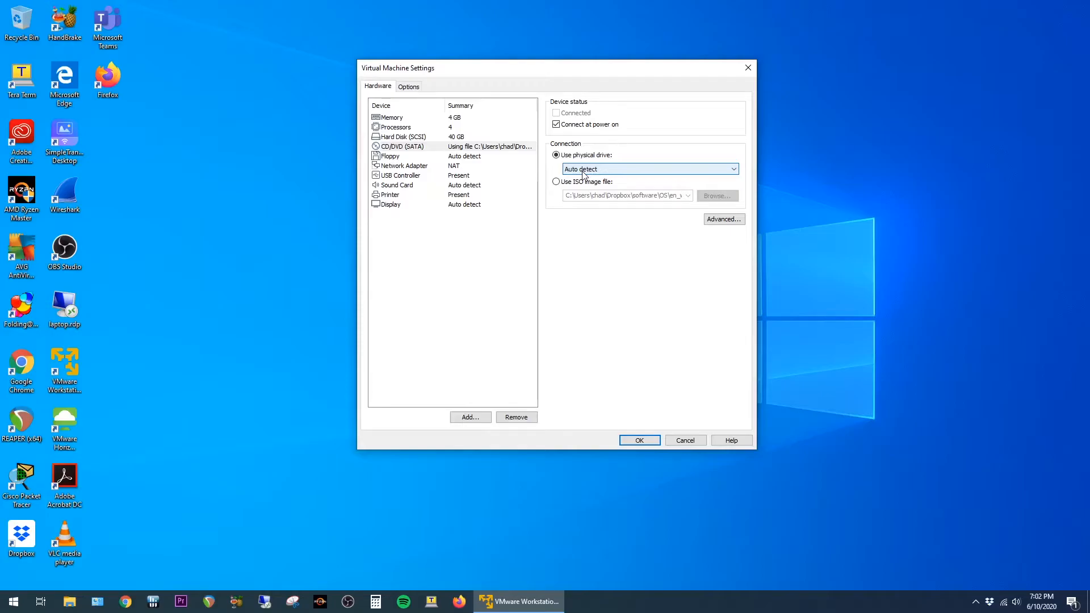
pyautogui.click(639, 441)
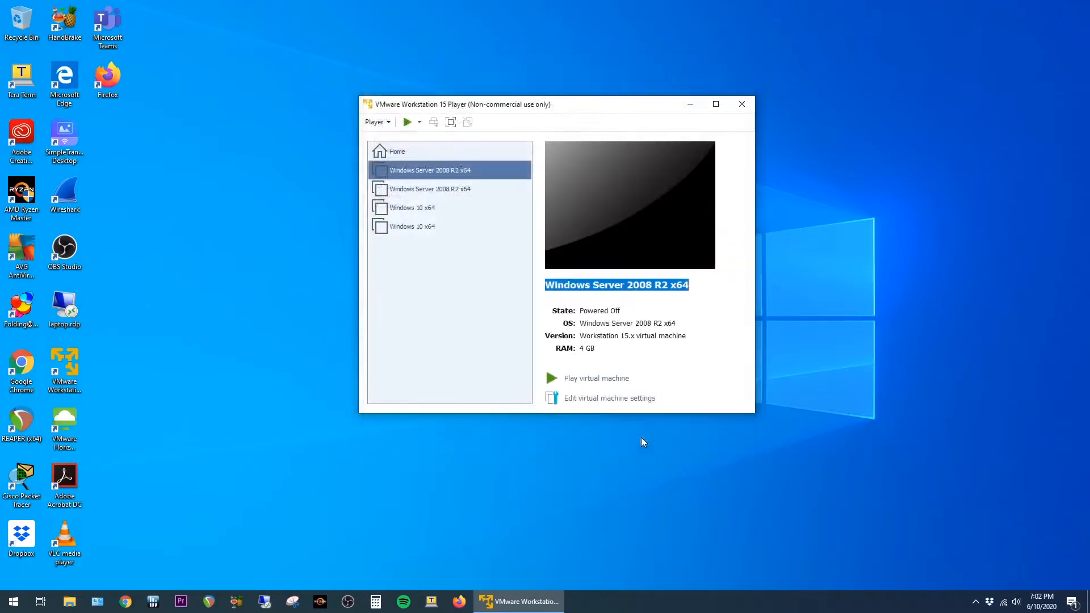
pyautogui.moveTo(610, 382)
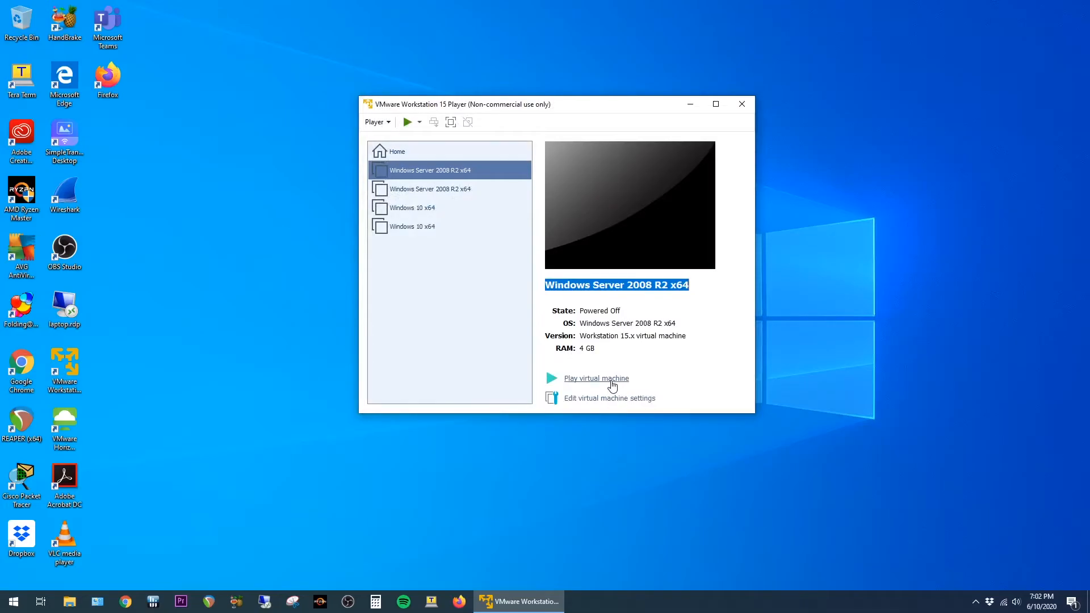
# - Power on the machine and answer No to reconnecting sata0:1 at every power-on, reaching the desktop
pyautogui.click(597, 378)
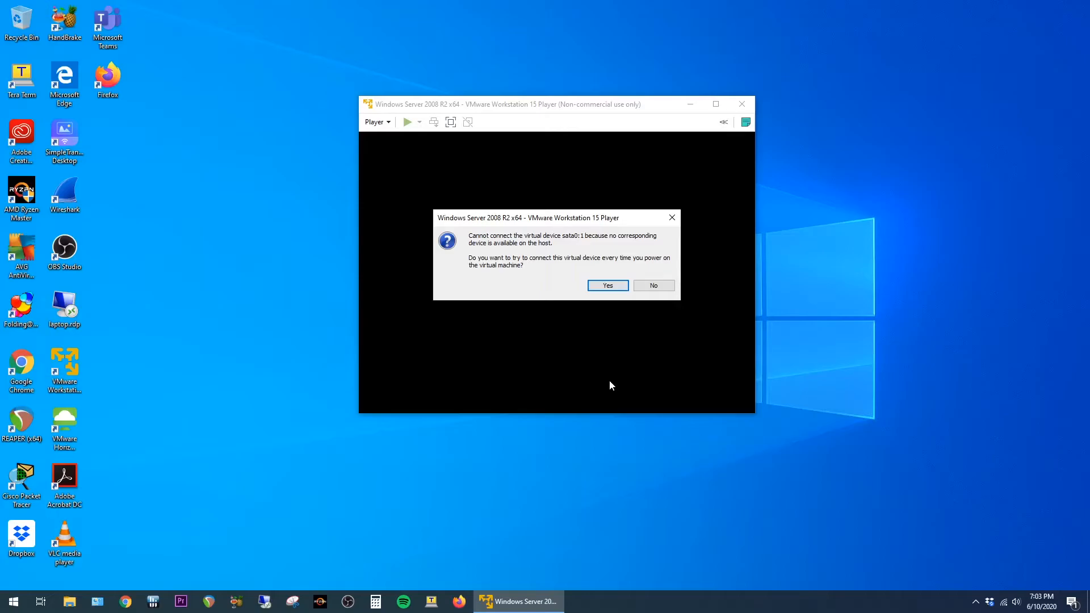
pyautogui.moveTo(516, 264)
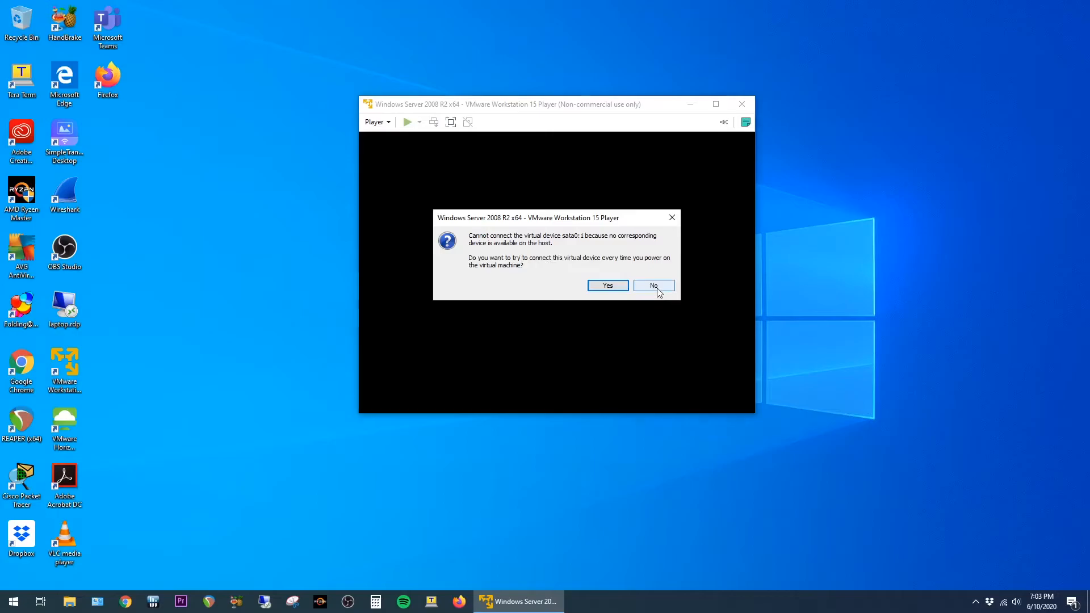
pyautogui.click(653, 285)
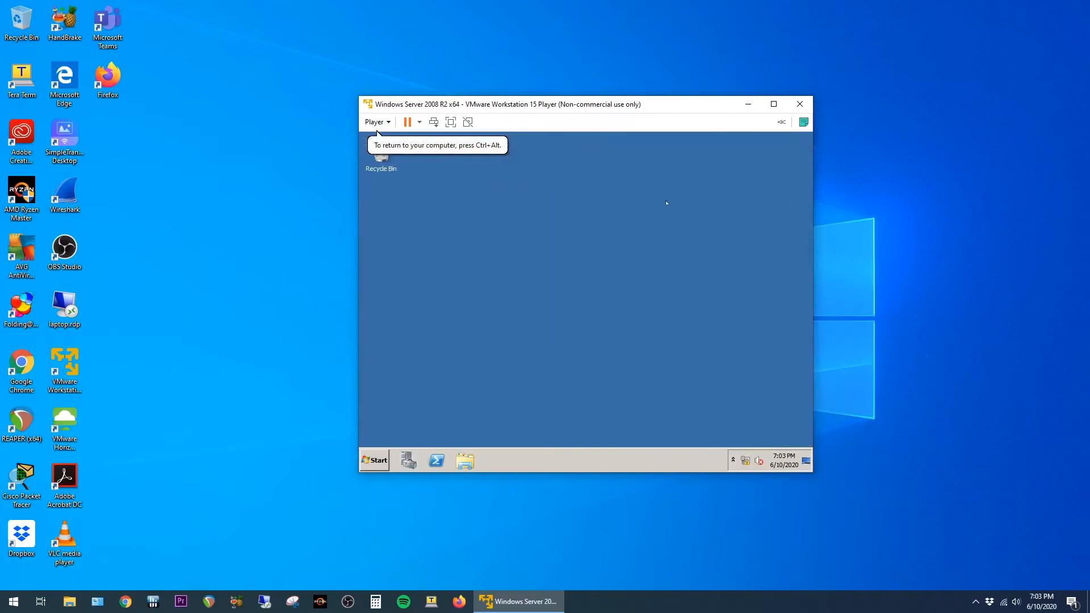
# - Show the guest's Computer drives with the empty DVD drive, then reveal the Player > Manage options
pyautogui.click(464, 461)
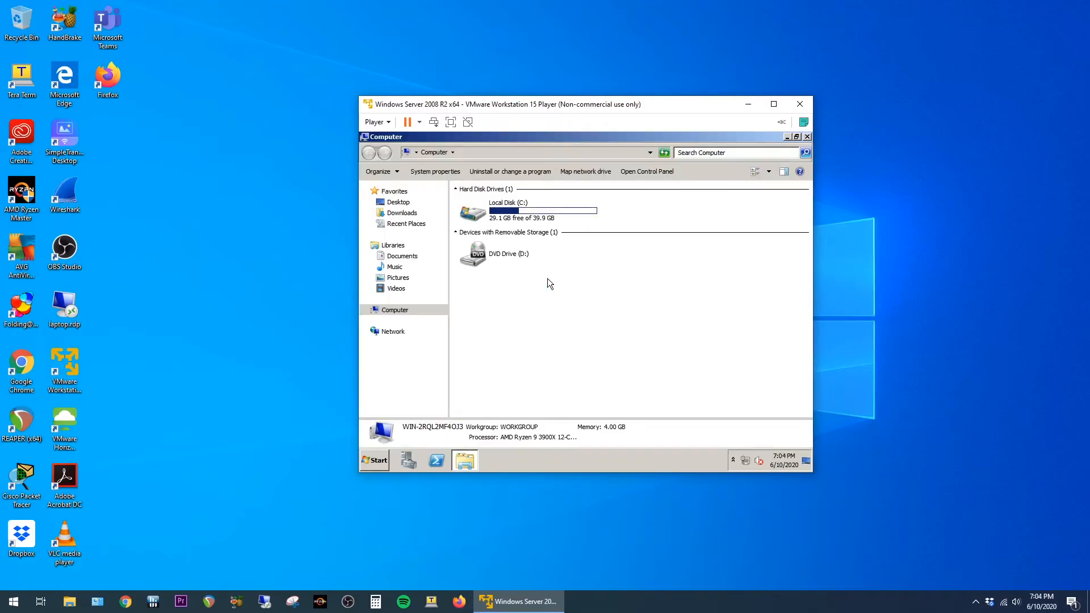
pyautogui.click(376, 121)
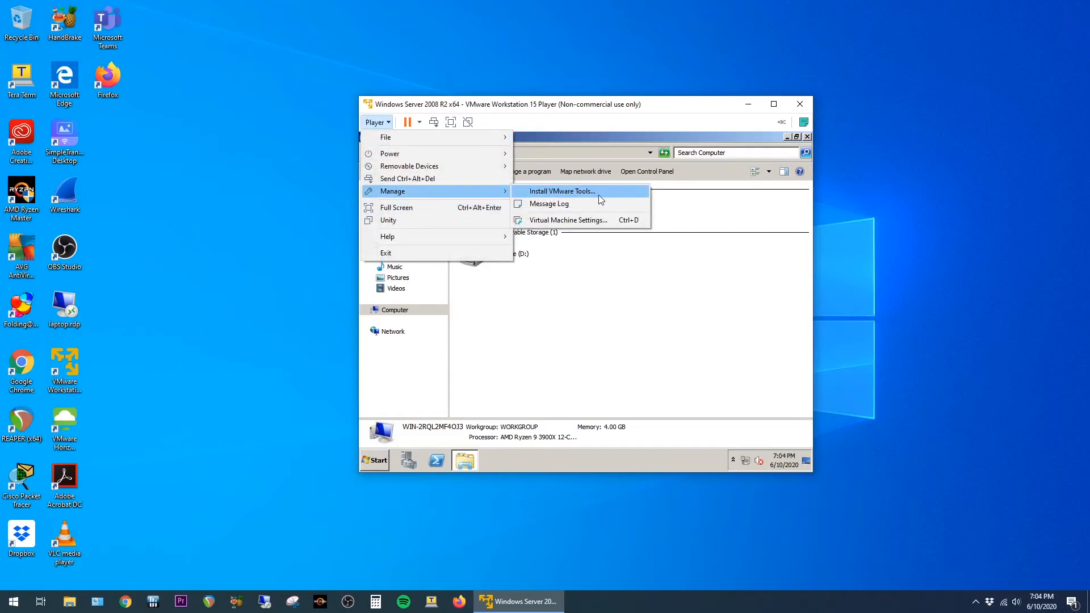
# - Install VMware Tools, run the disc from DVD Drive (D:) and approve the installer at the UAC prompt
pyautogui.click(562, 191)
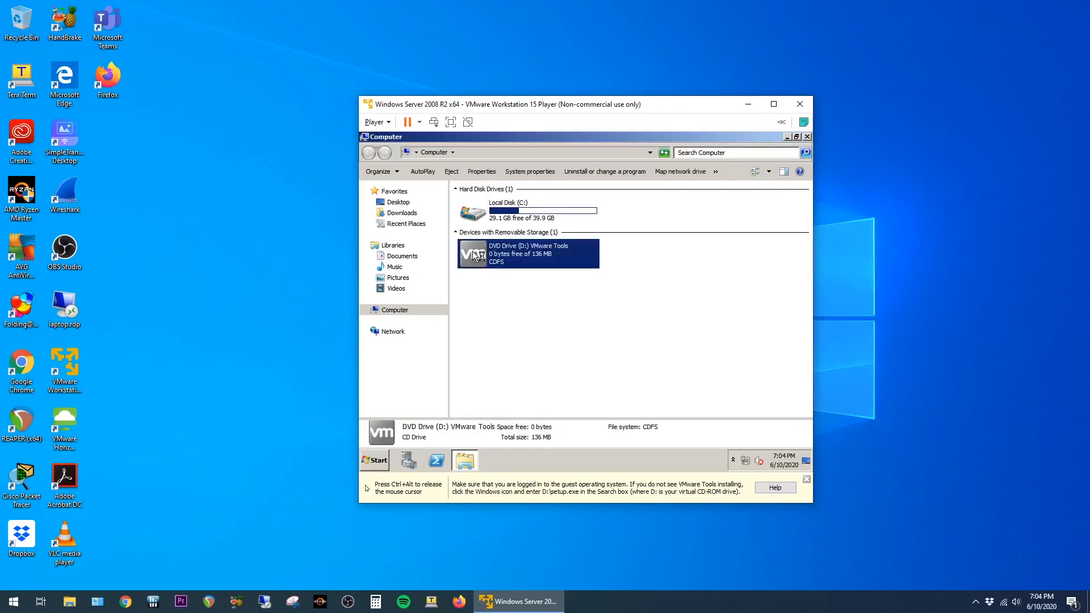
pyautogui.doubleClick(528, 253)
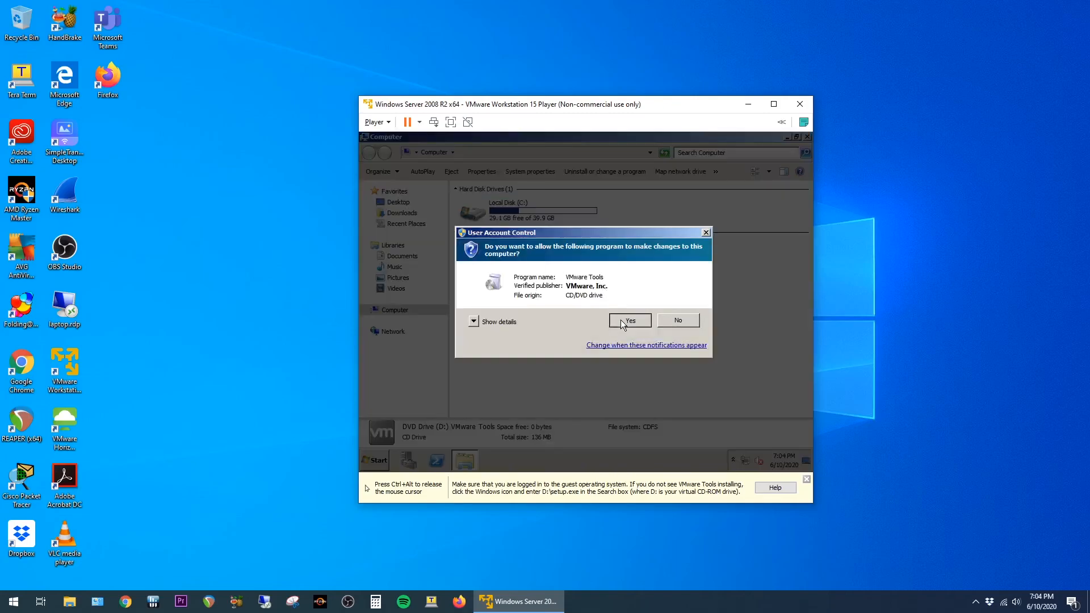
pyautogui.click(629, 320)
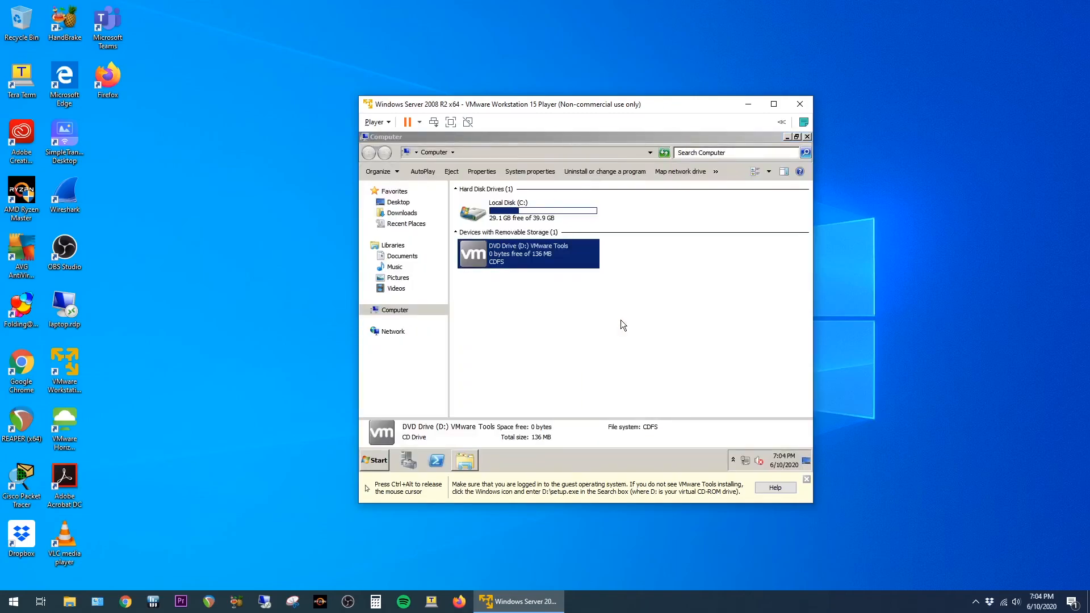